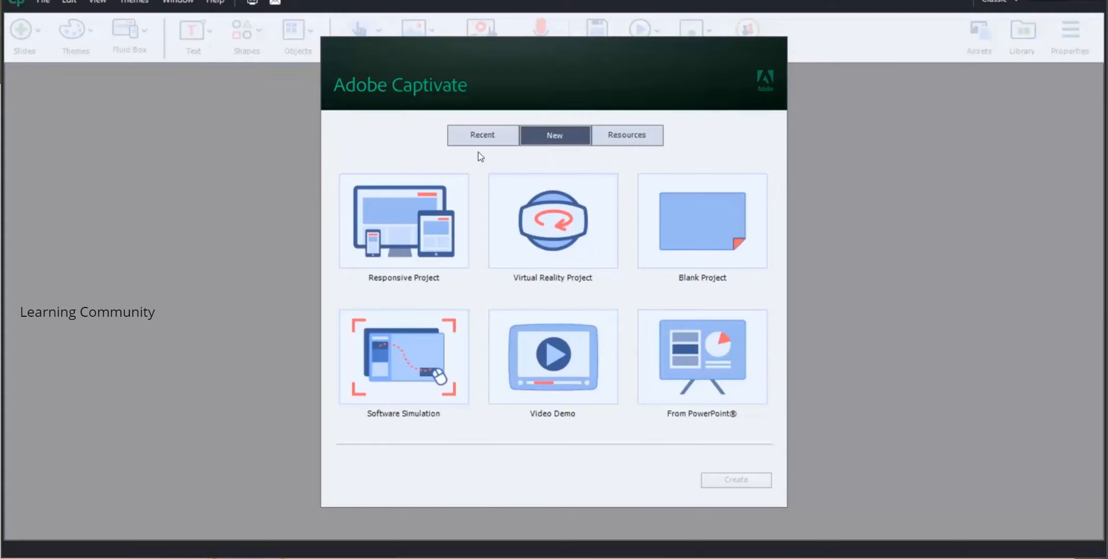
Step: Create a new Blank Project from the welcome screen
left_click(703, 222)
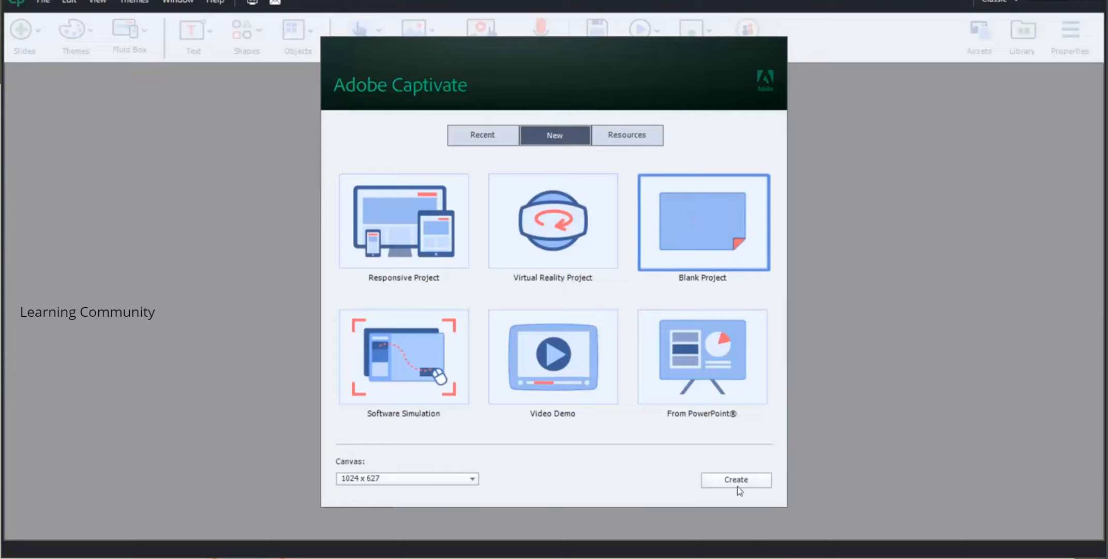
left_click(737, 479)
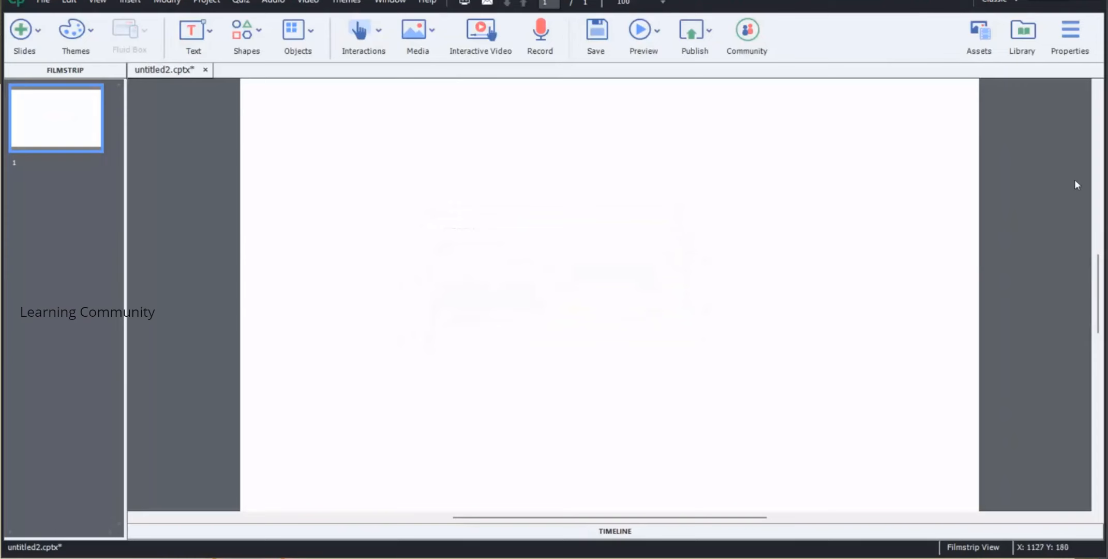
Step: Insert the Sandro character in a full standing pose from Assets > Characters
left_click(416, 31)
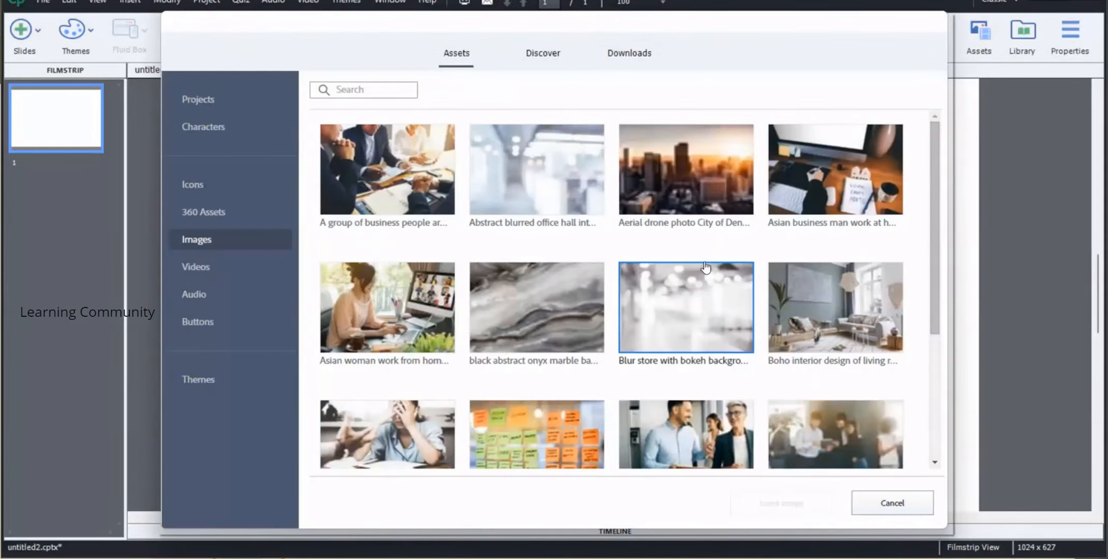
left_click(203, 126)
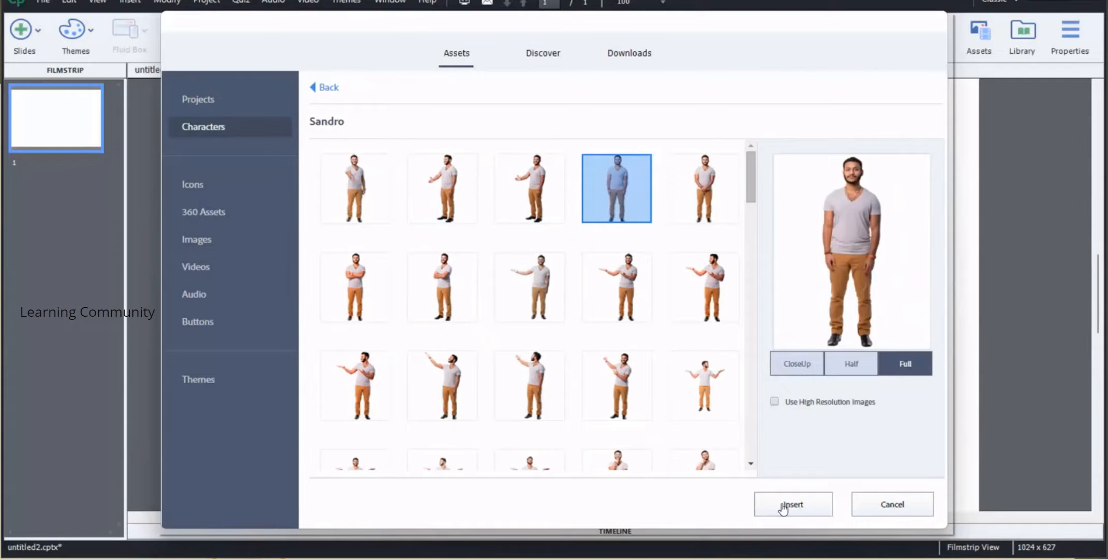
left_click(793, 505)
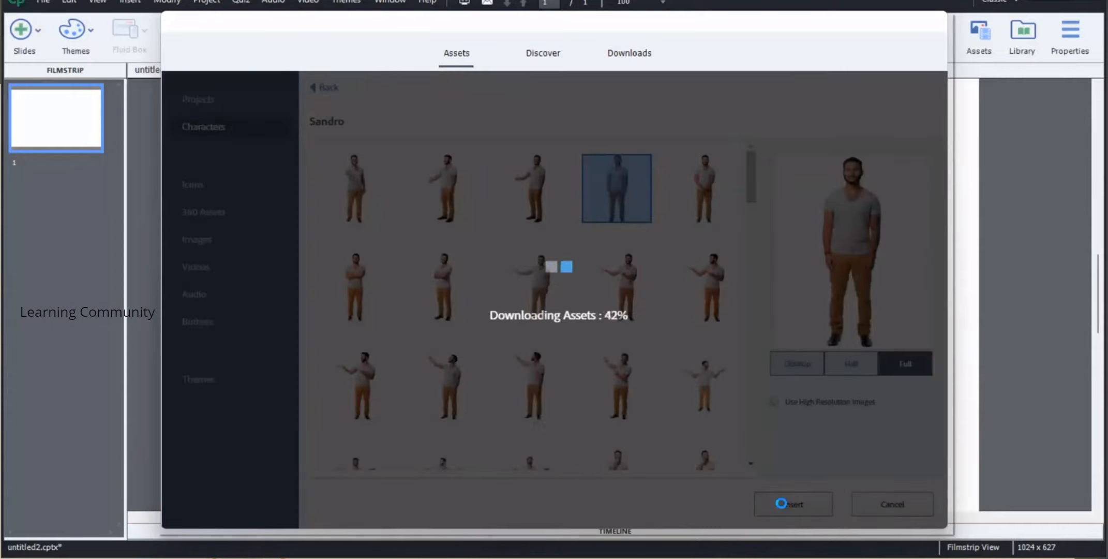
left_click(793, 504)
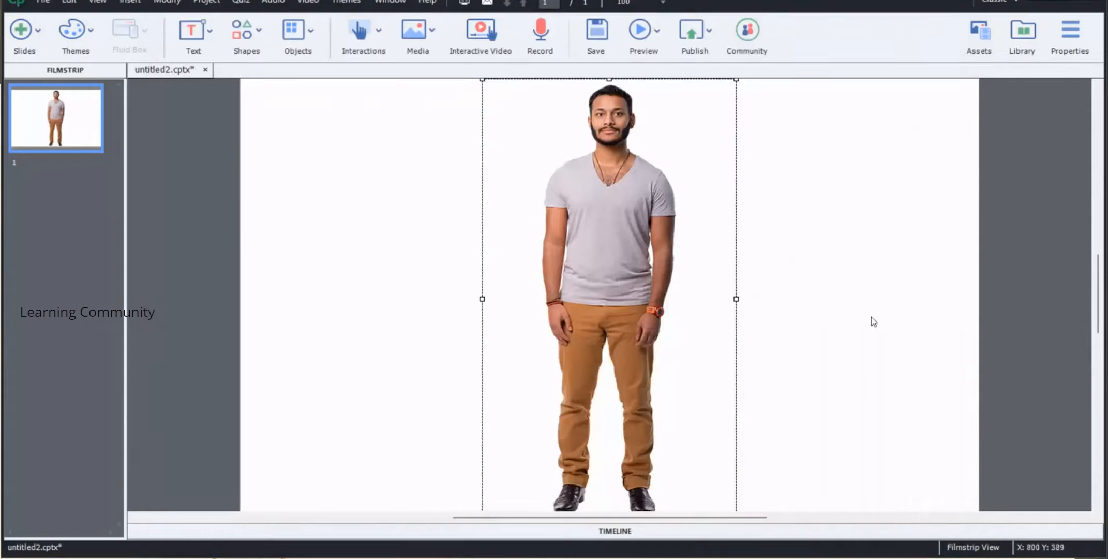
Step: Add a new object state to the Sandro image and name it Jack
left_click(1072, 31)
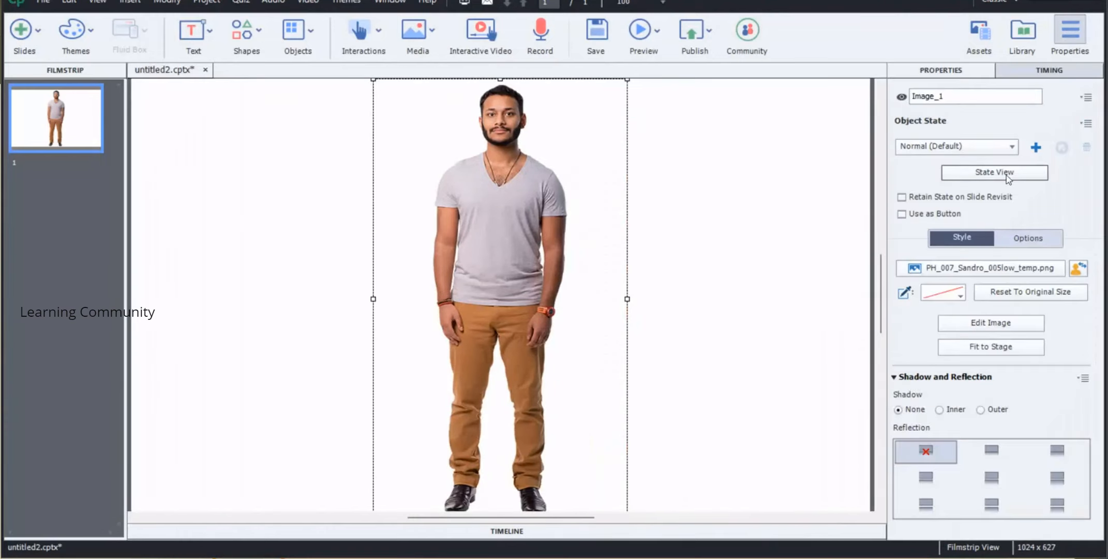
left_click(996, 173)
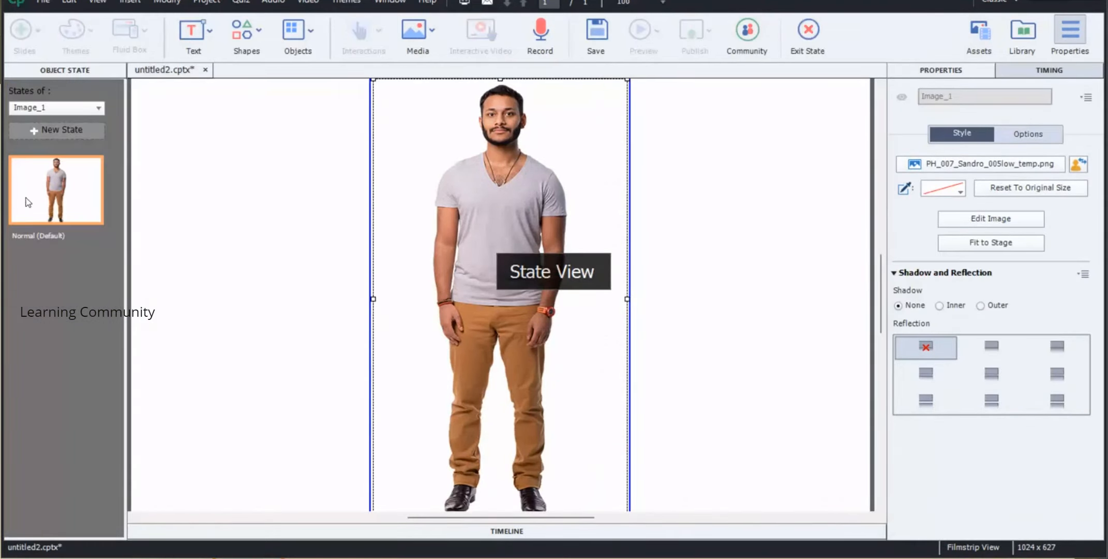
left_click(57, 129)
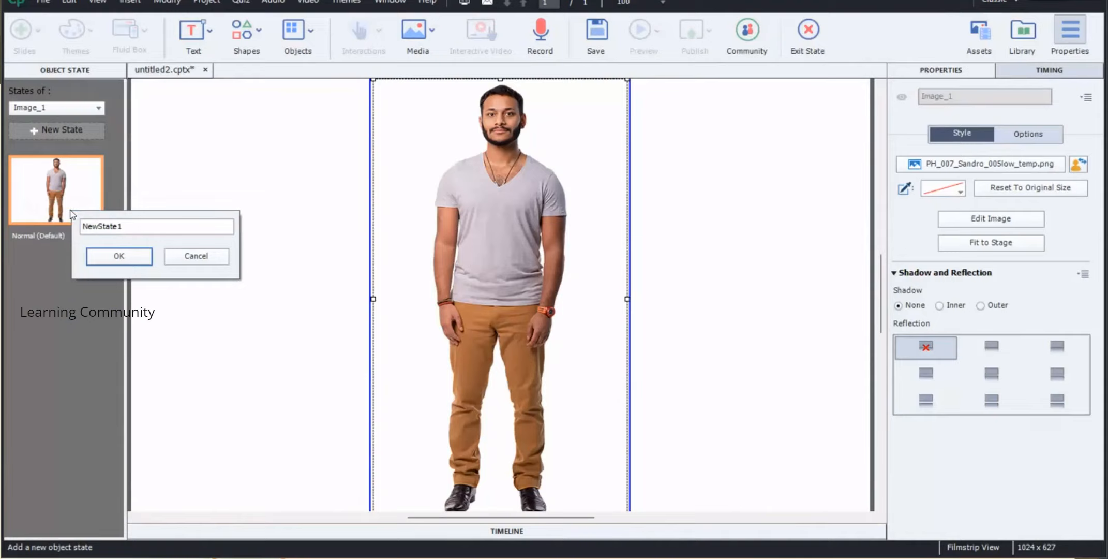
double_click(109, 226)
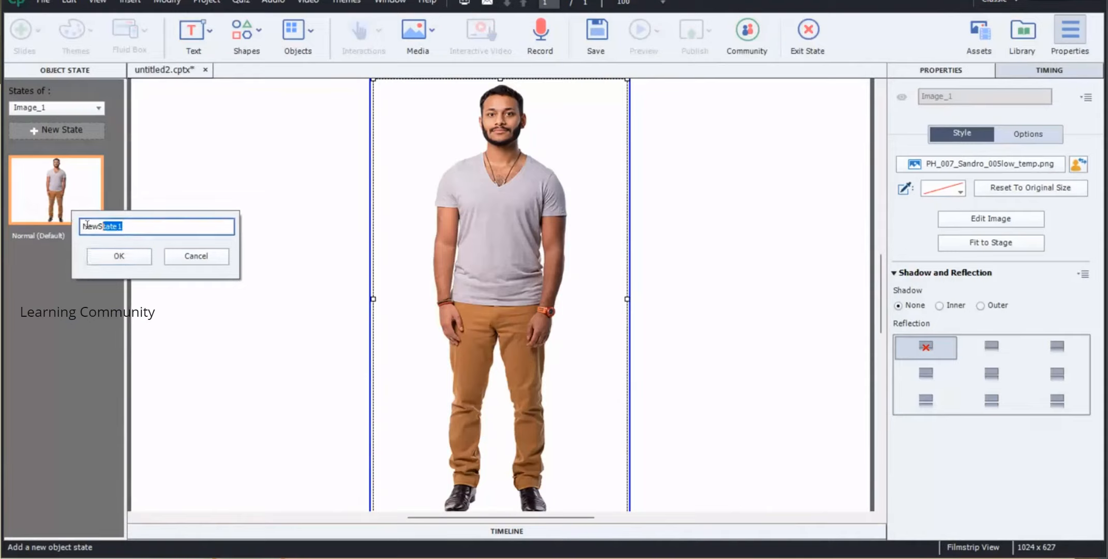
type("Ja")
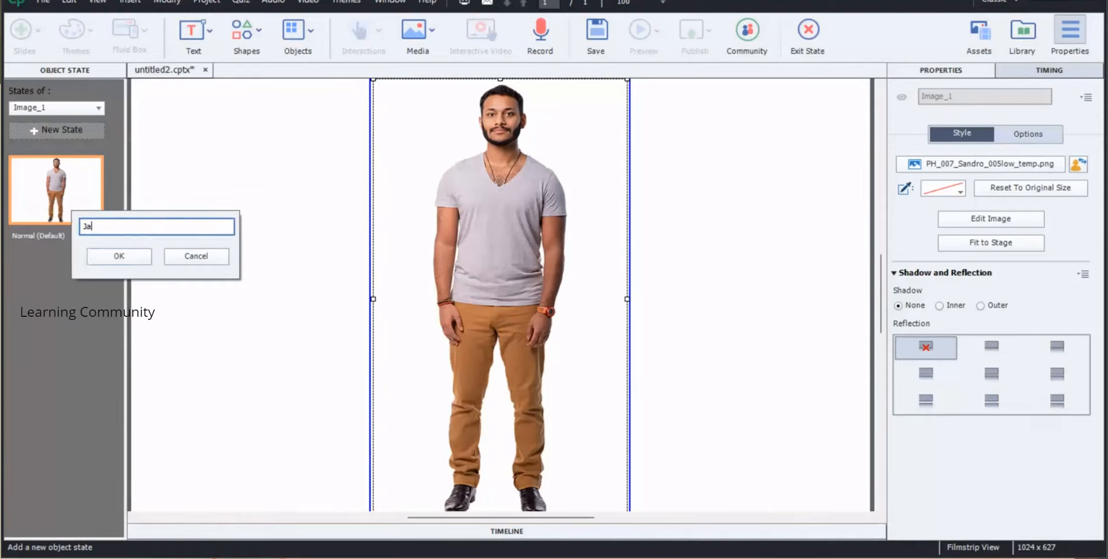
left_click(118, 256)
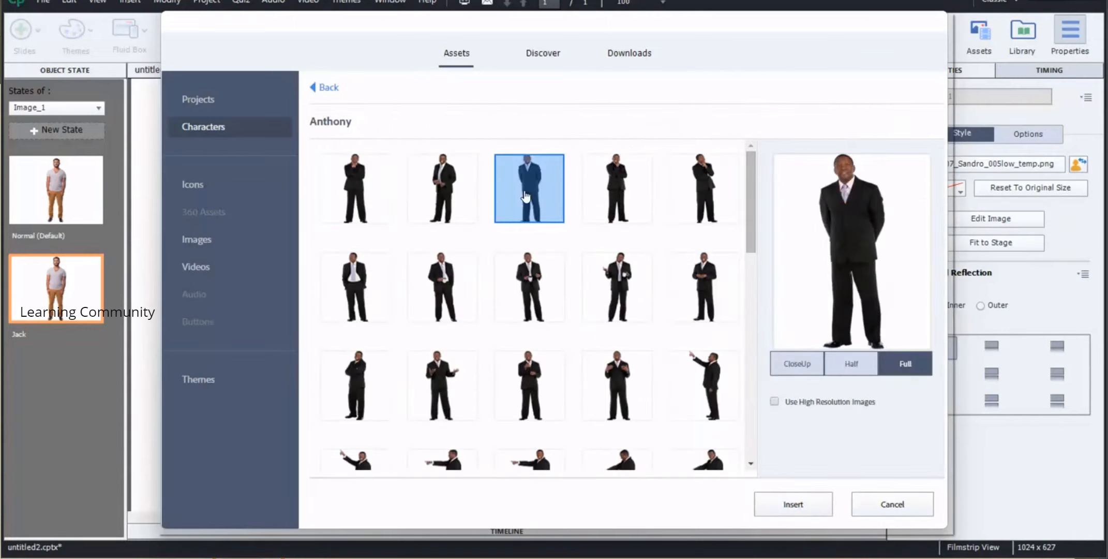
Step: Replace the Jack state's image with Anthony in a full standing pose
left_click(793, 504)
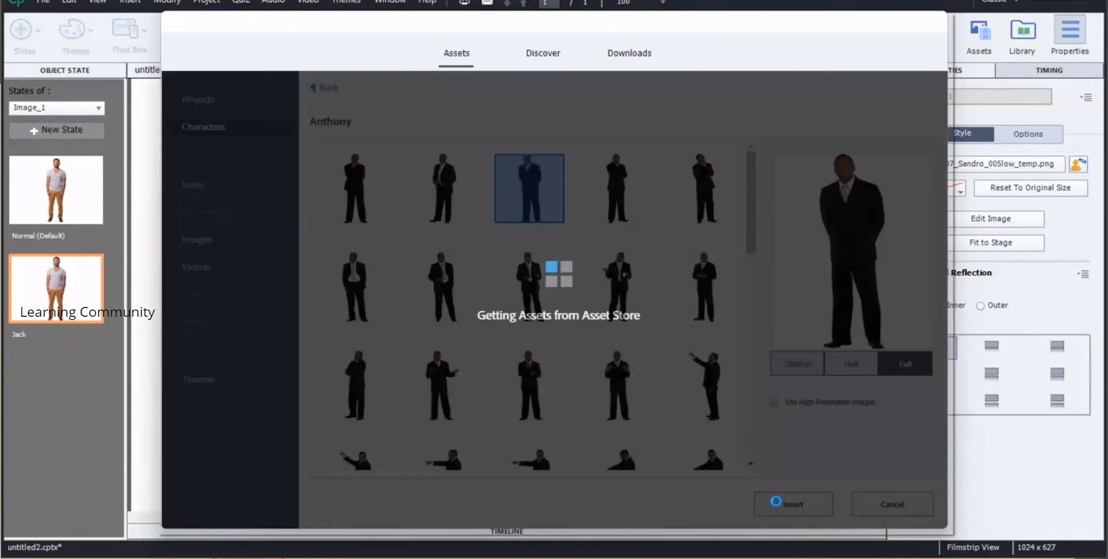
left_click(793, 504)
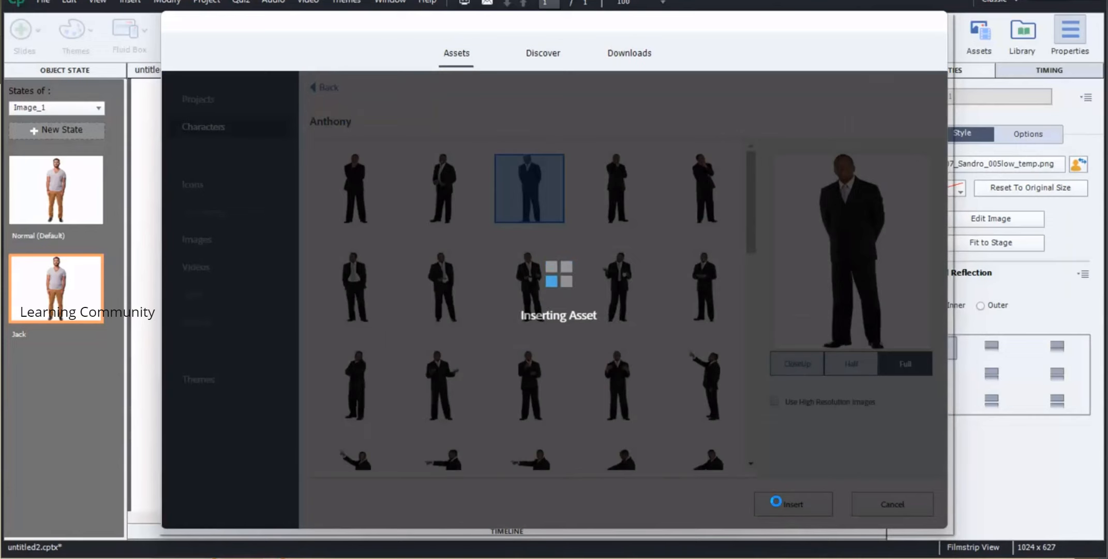
left_click(793, 504)
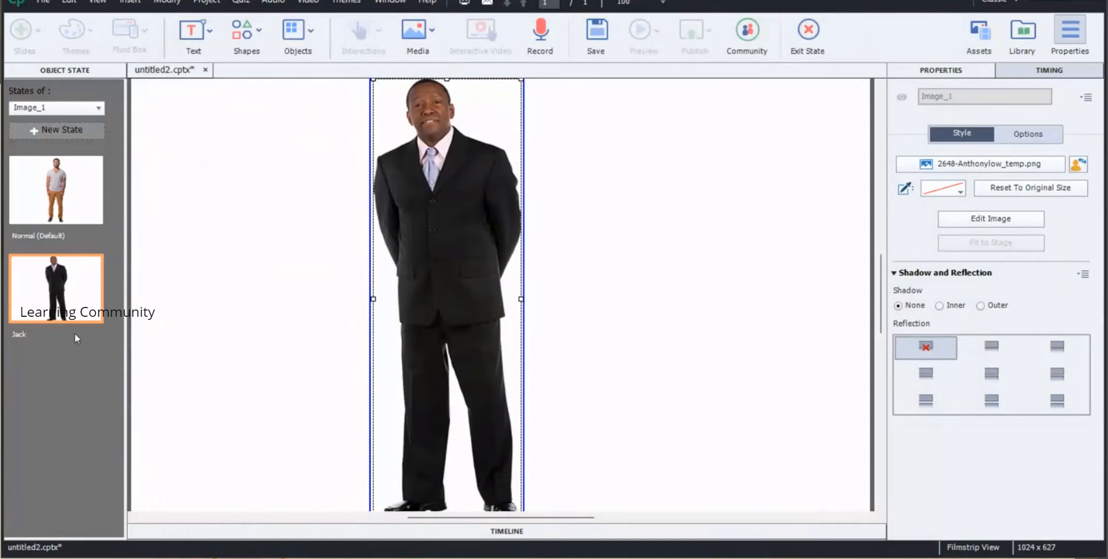
mouse_move(807, 27)
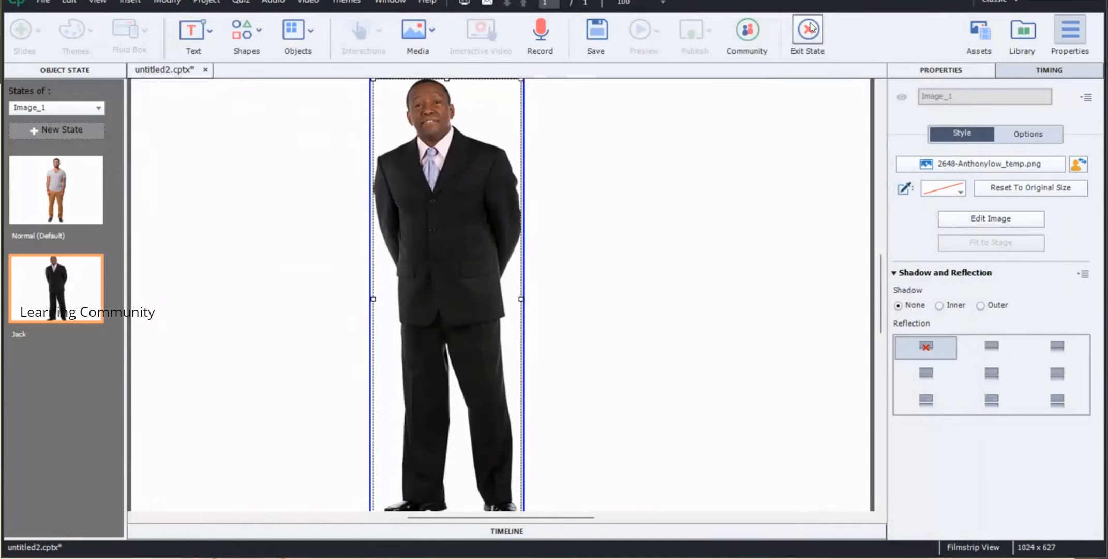
mouse_move(810, 28)
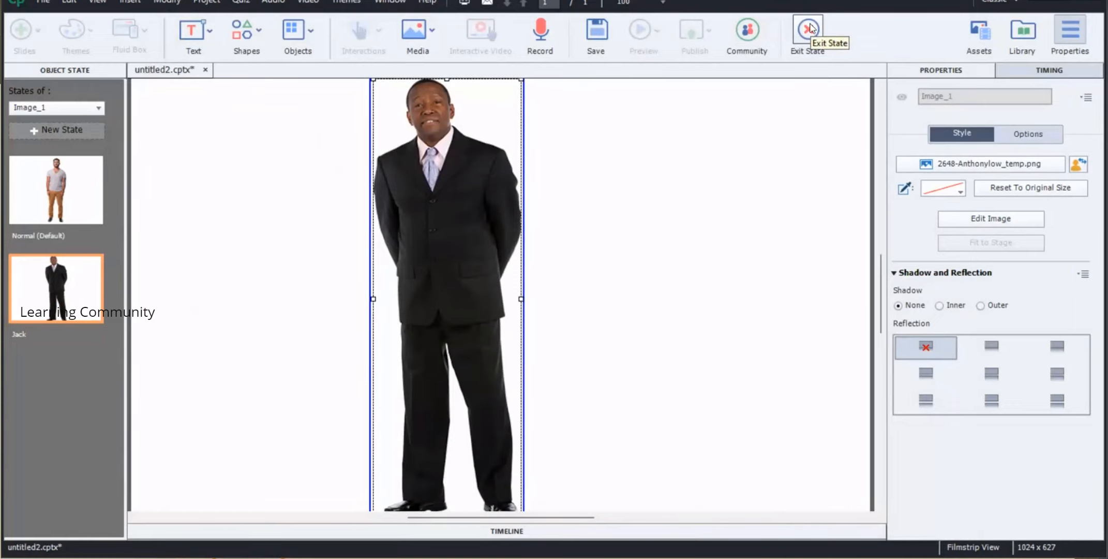
Step: Exit state editing, returning to the slide with Sandro as the Normal state
left_click(805, 28)
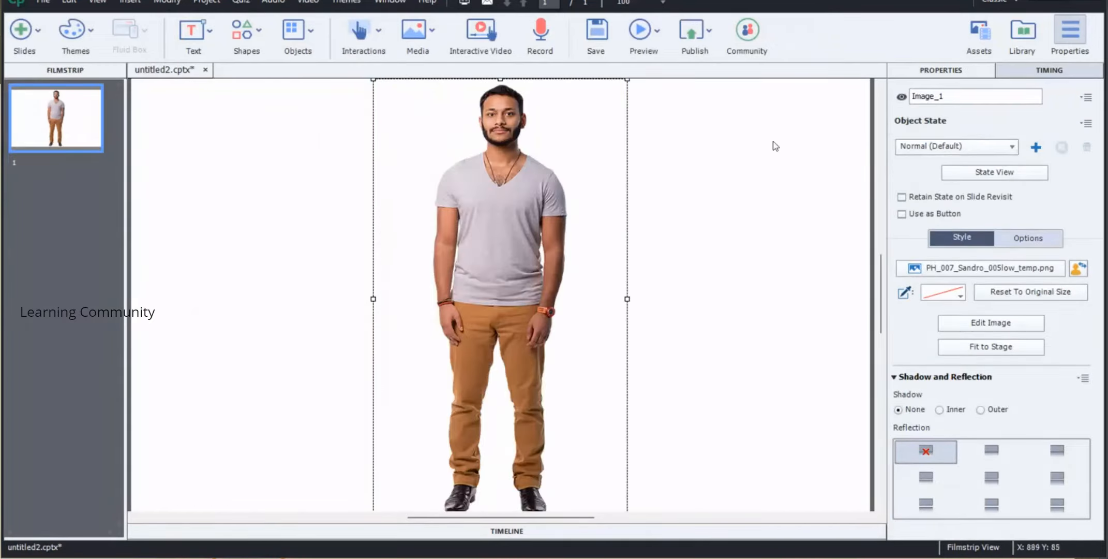